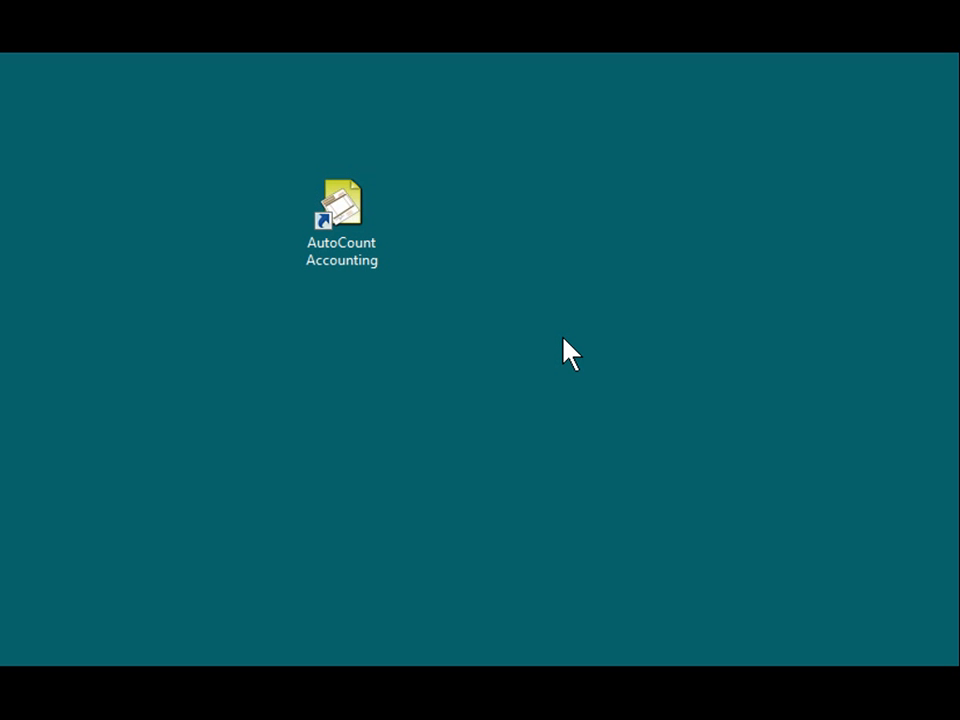
mouse_move(492, 336)
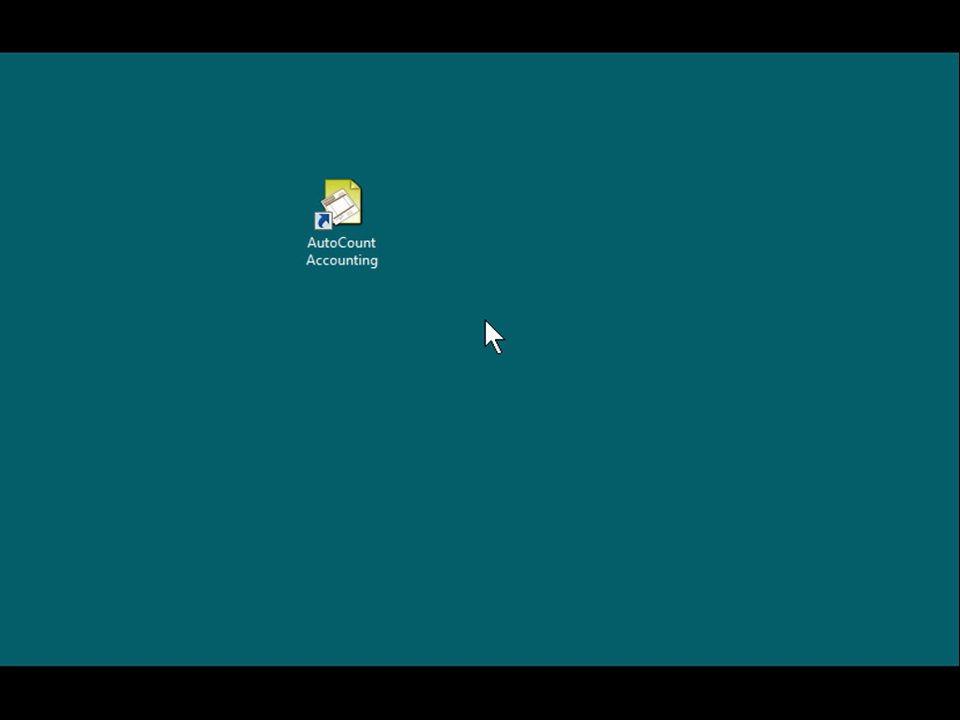
- Launch AutoCount and choose the Freely Customize by Modules product edition
double_click(340, 196)
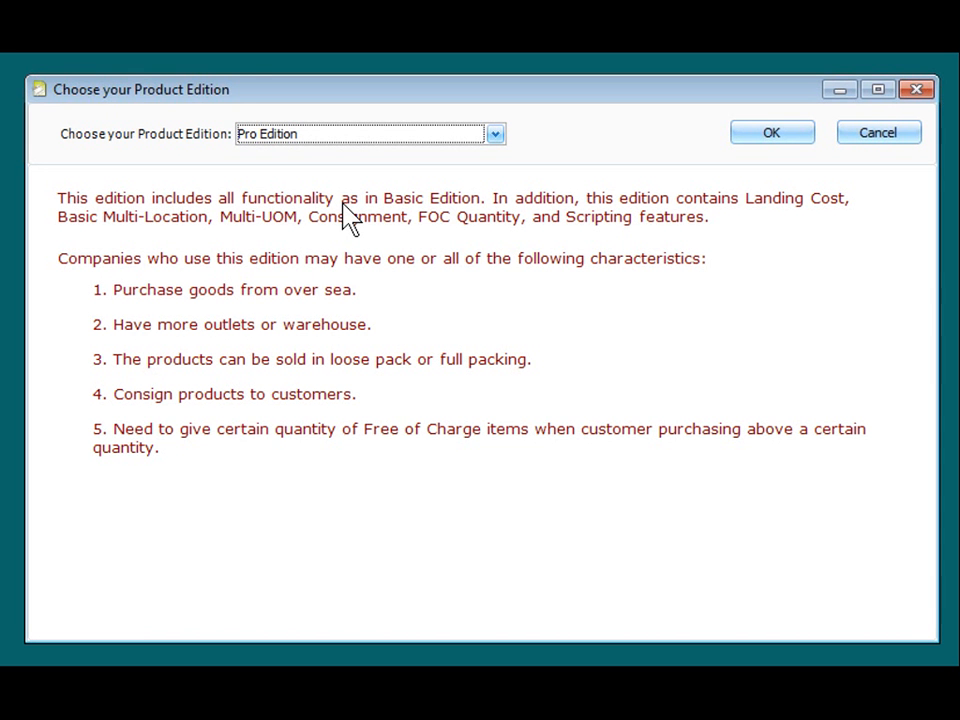
click(494, 132)
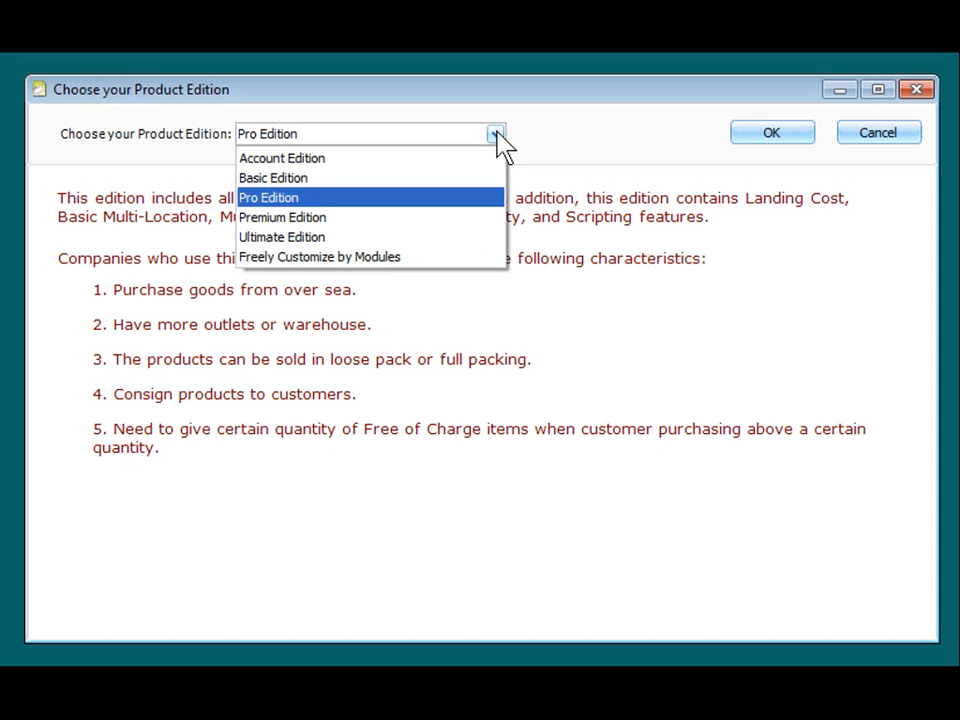
mouse_move(450, 190)
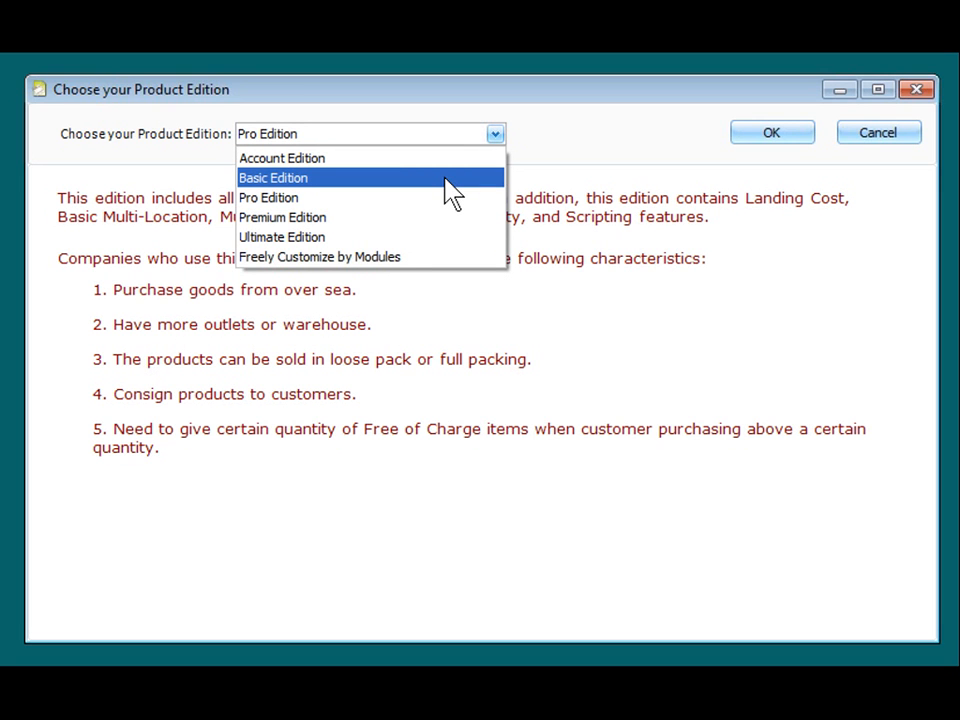
mouse_move(418, 256)
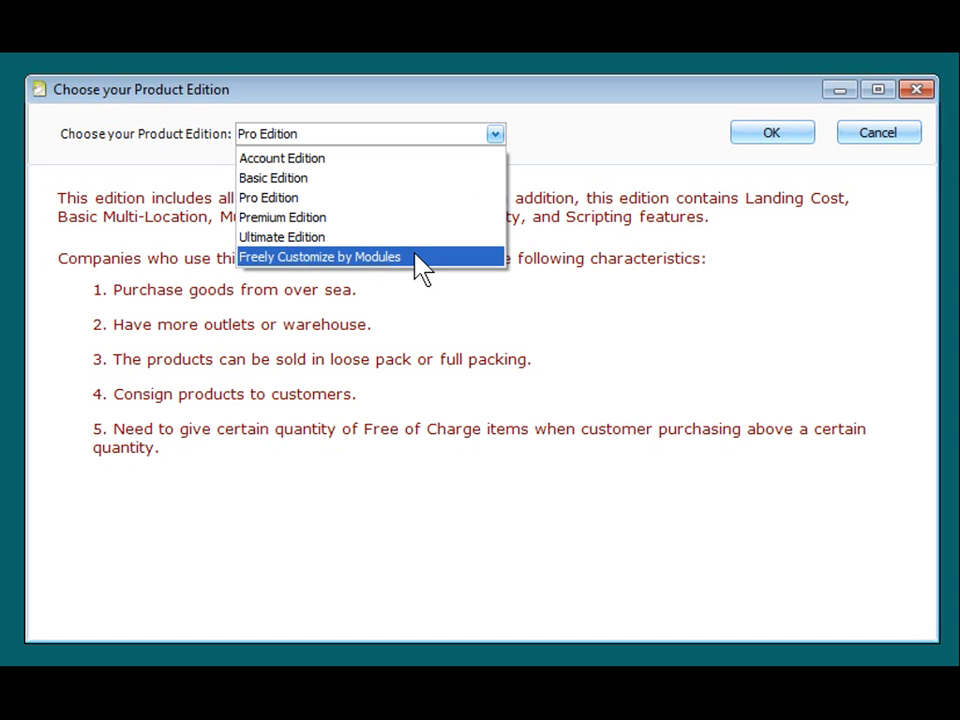
click(320, 256)
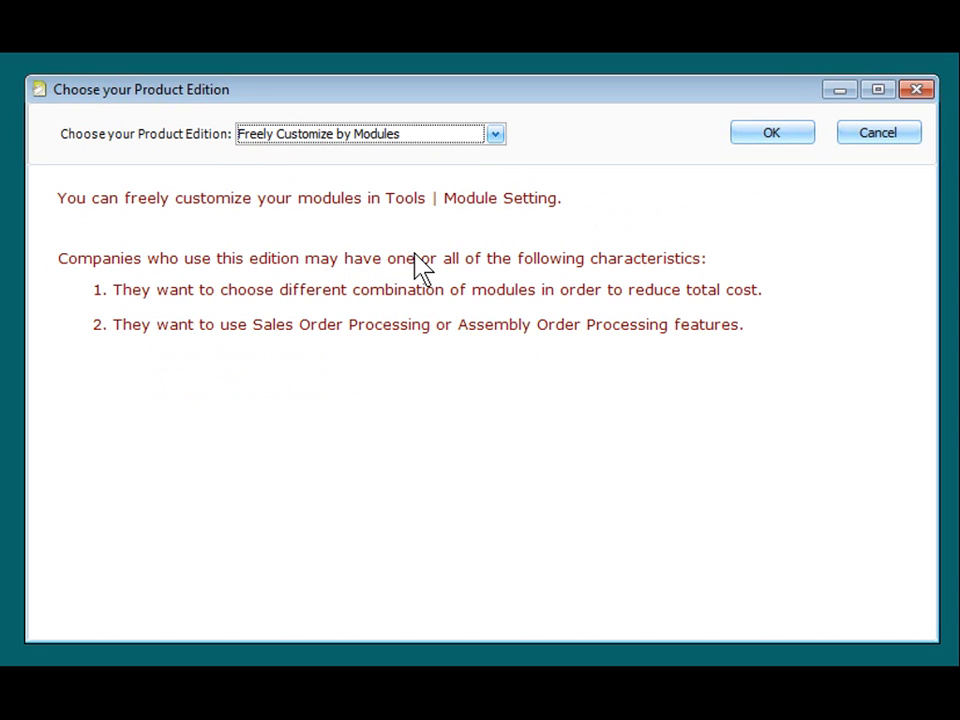
click(772, 132)
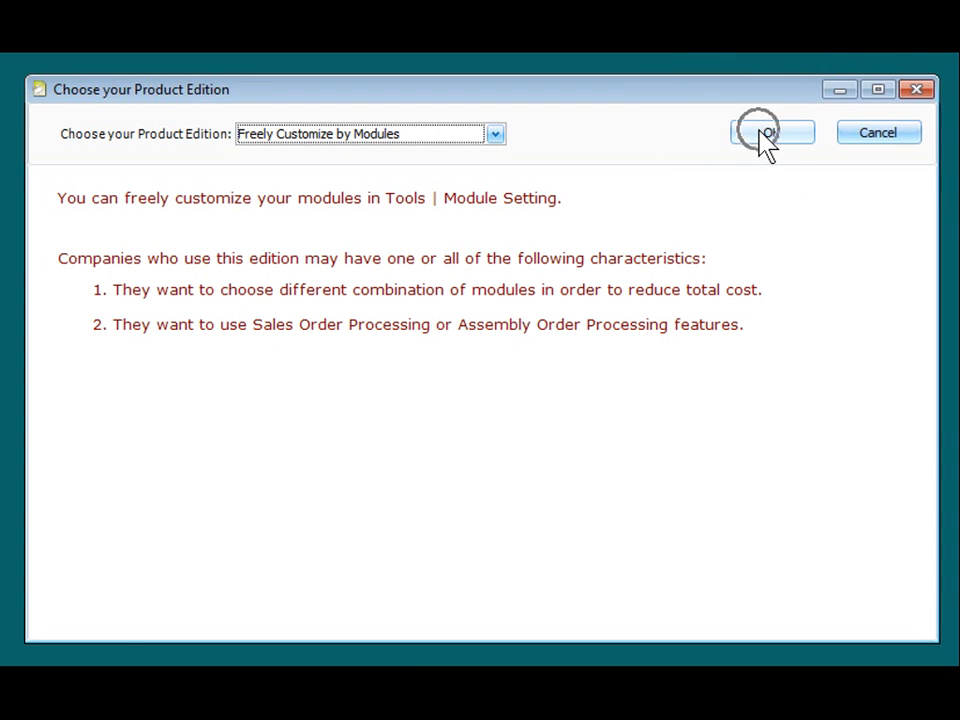
- Confirm the edition, reaching First Time Start with the control file in the default folder
click(770, 132)
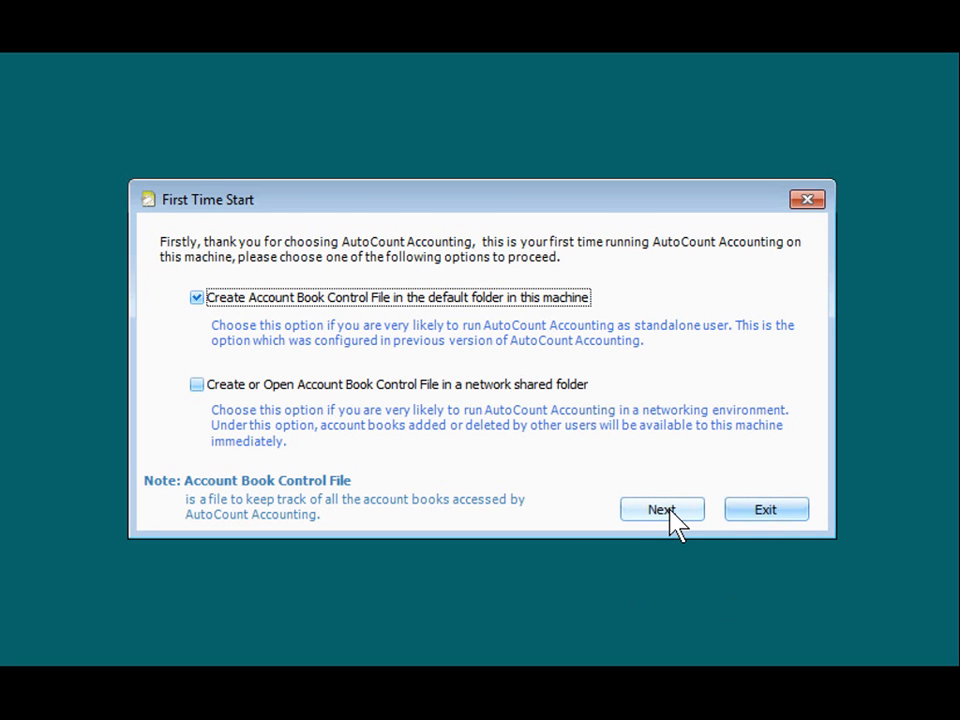
- Continue with 'Create a new account book' into the Create Account Book Wizard
click(660, 510)
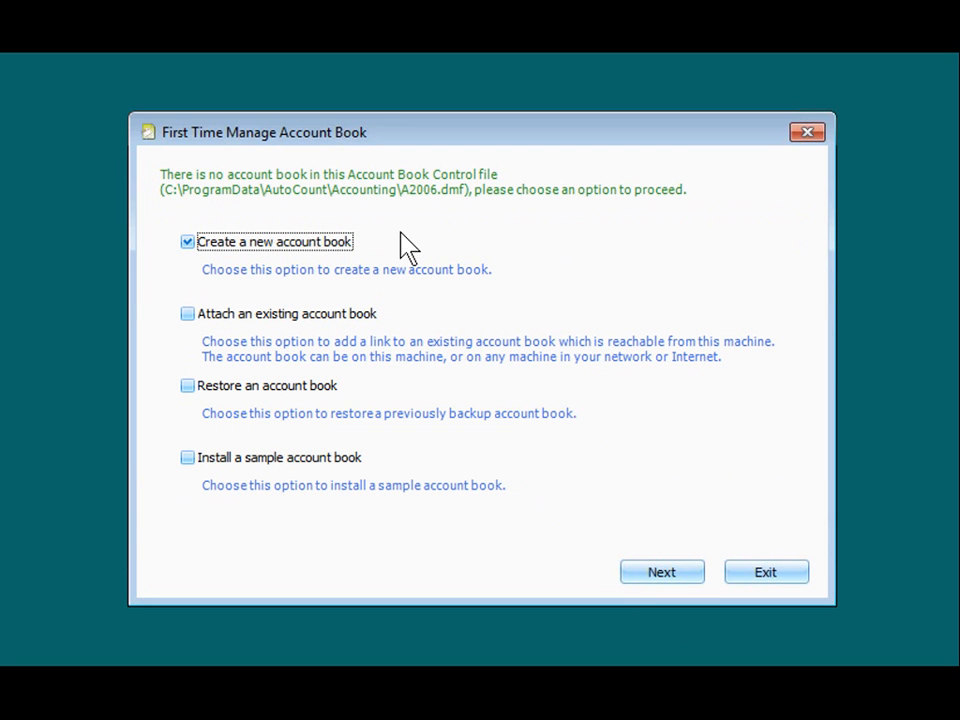
mouse_move(376, 216)
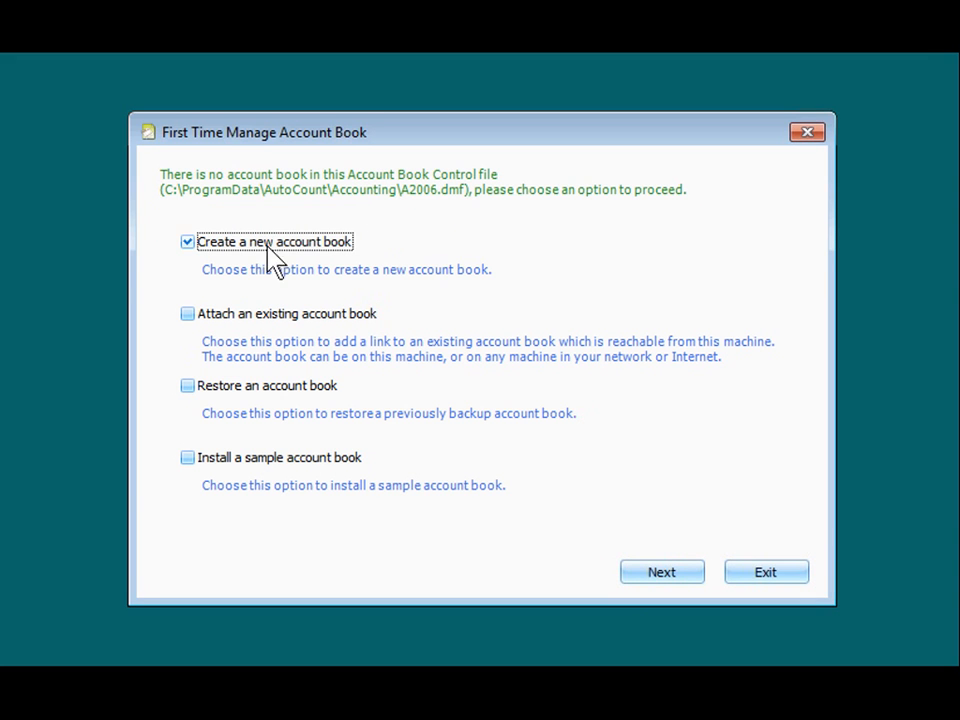
mouse_move(250, 344)
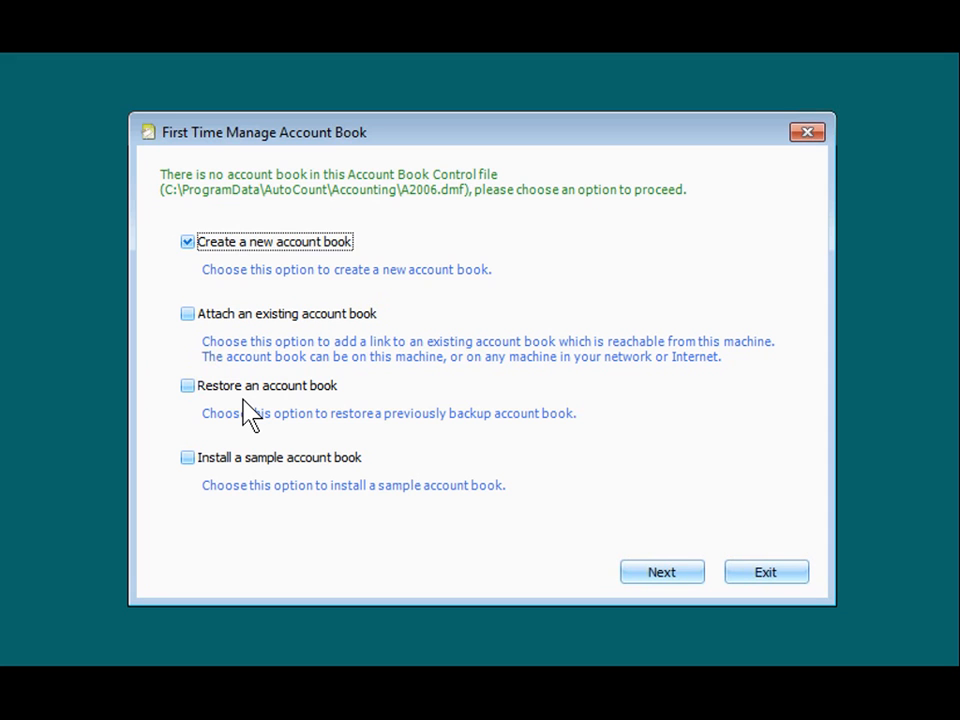
mouse_move(248, 486)
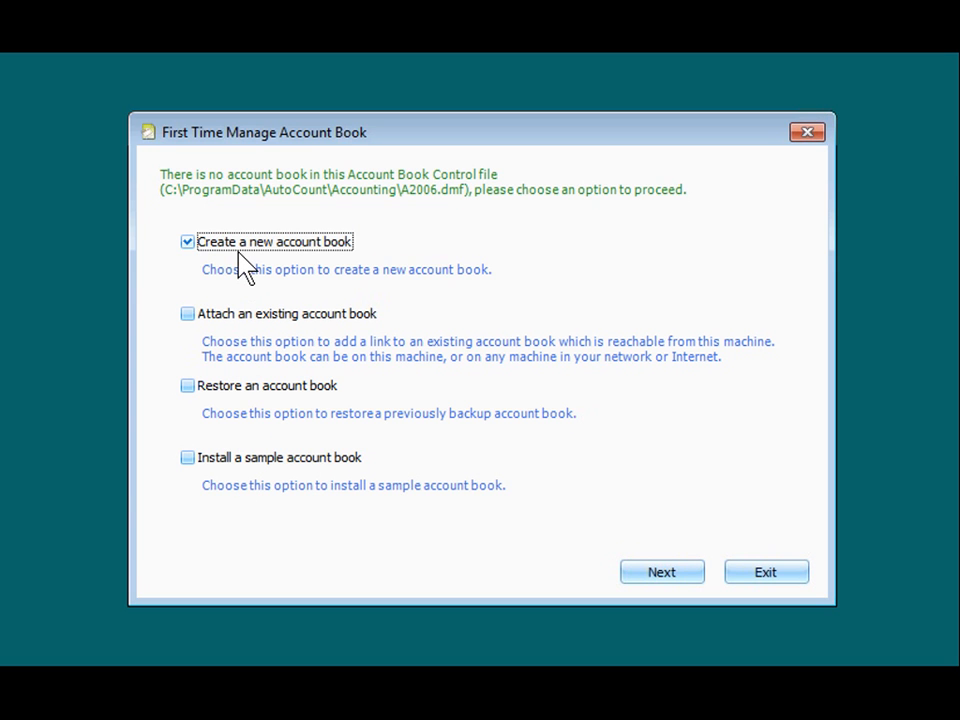
mouse_move(574, 532)
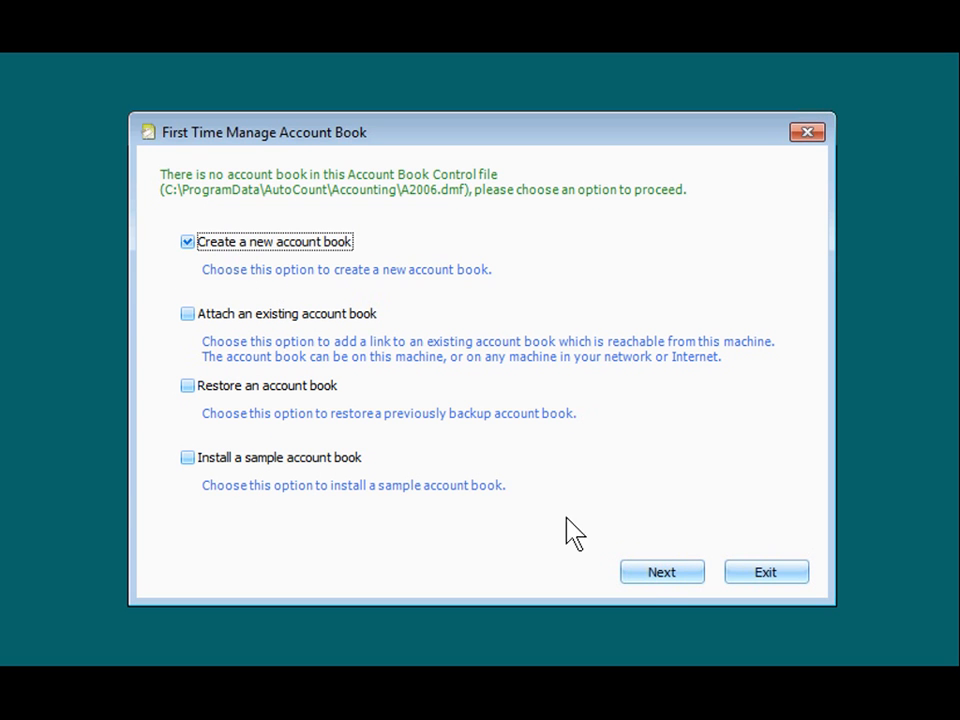
click(660, 572)
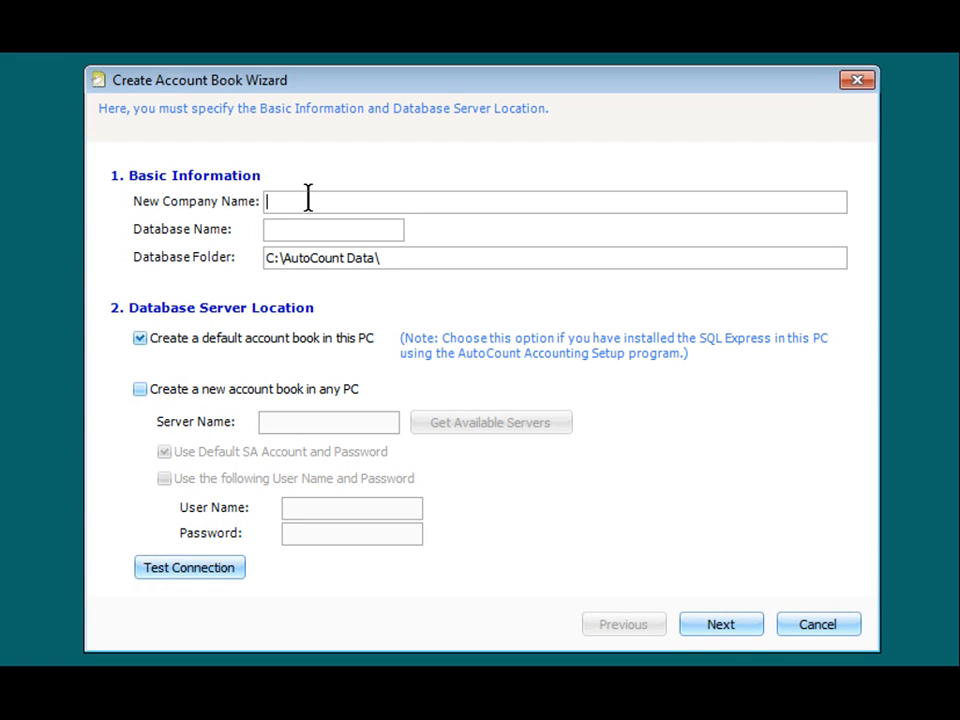
- Name the new company AAA SDN BHD with database AED_AAA on the default server and continue
text(A)
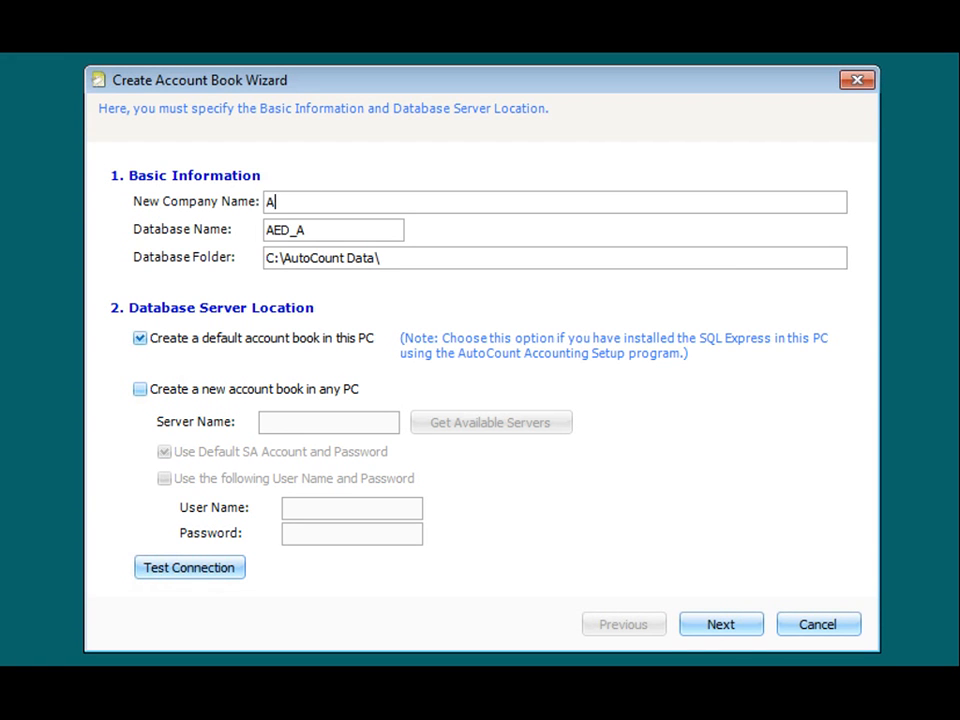
text(AA Sd)
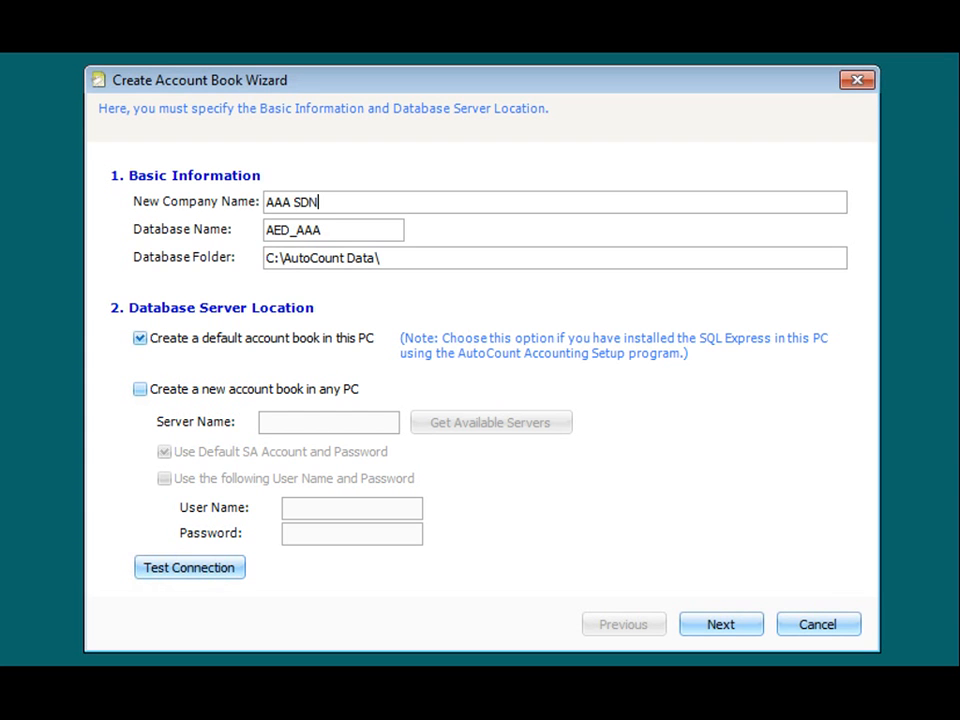
text(BHD)
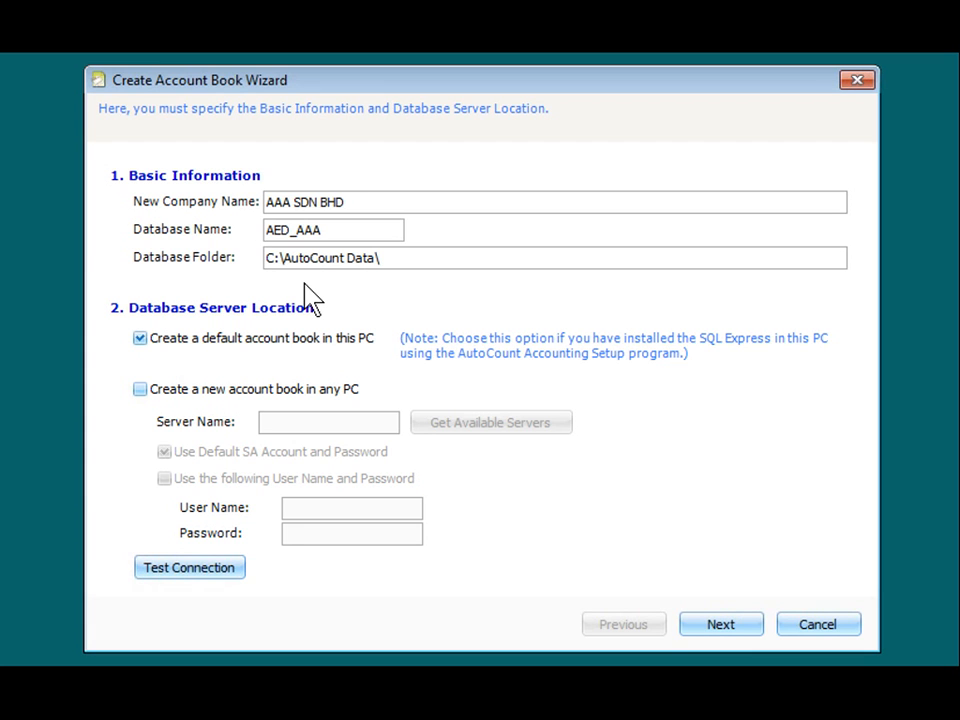
mouse_move(304, 370)
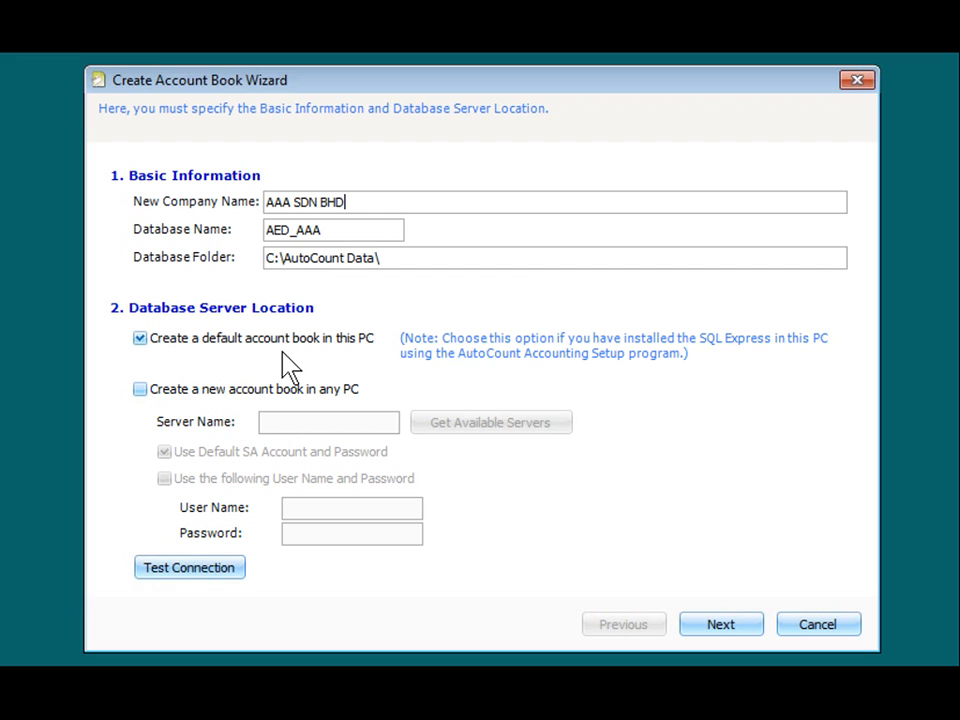
mouse_move(350, 368)
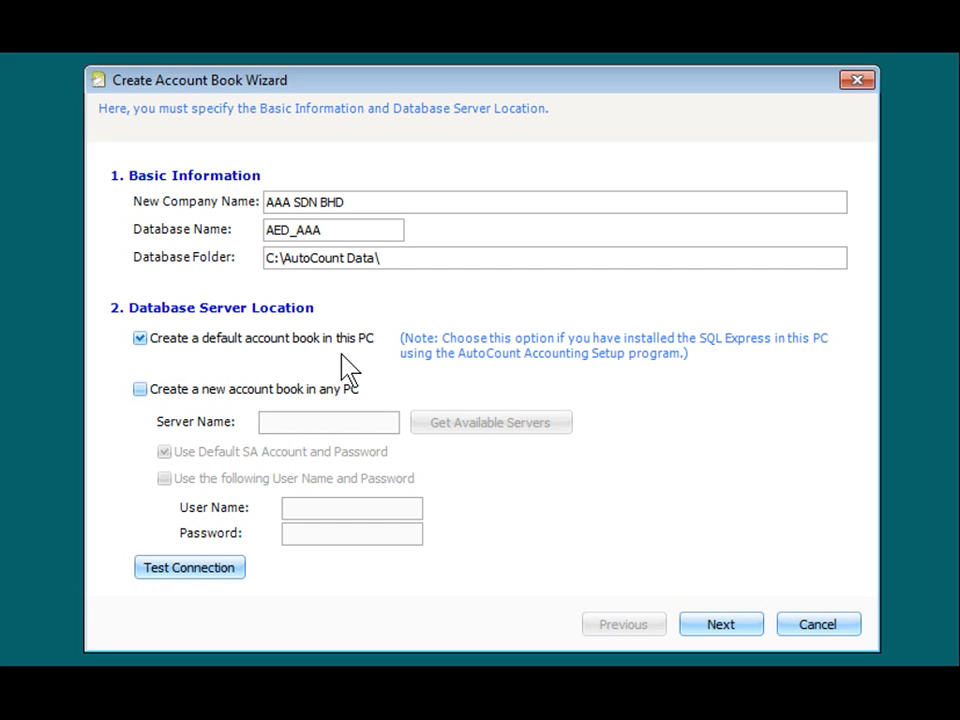
mouse_move(318, 424)
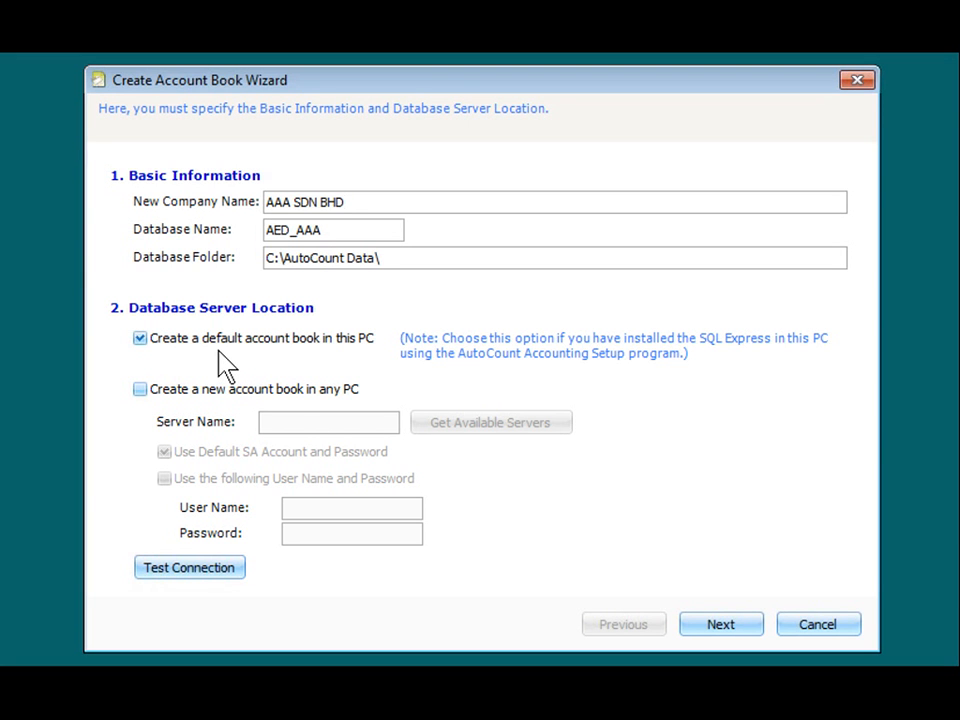
click(720, 624)
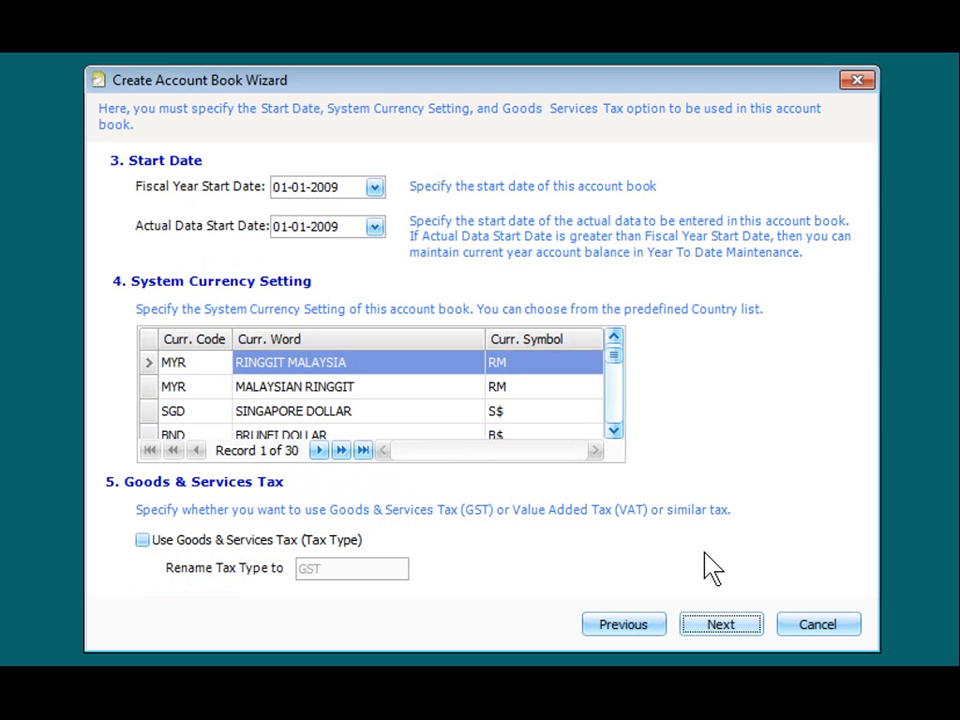
mouse_move(220, 210)
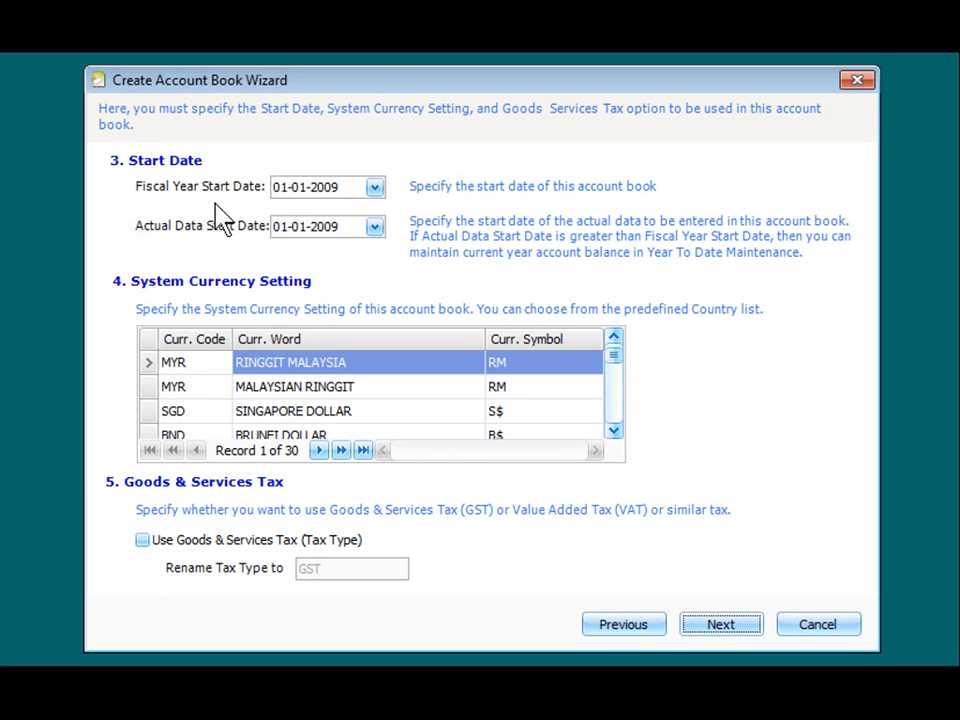
mouse_move(276, 260)
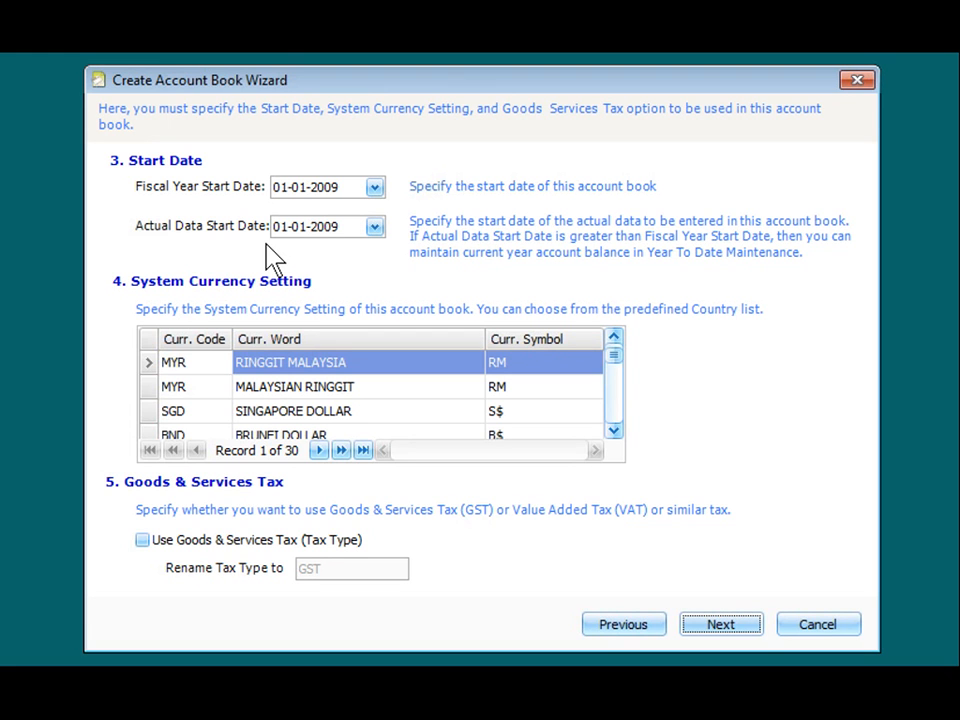
mouse_move(320, 250)
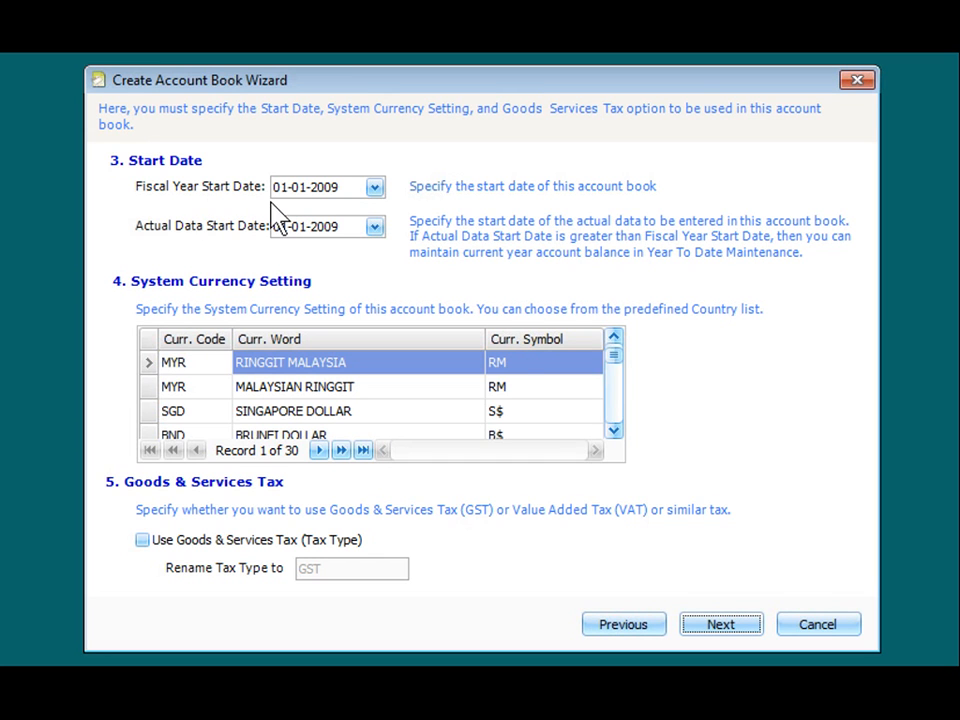
mouse_move(528, 388)
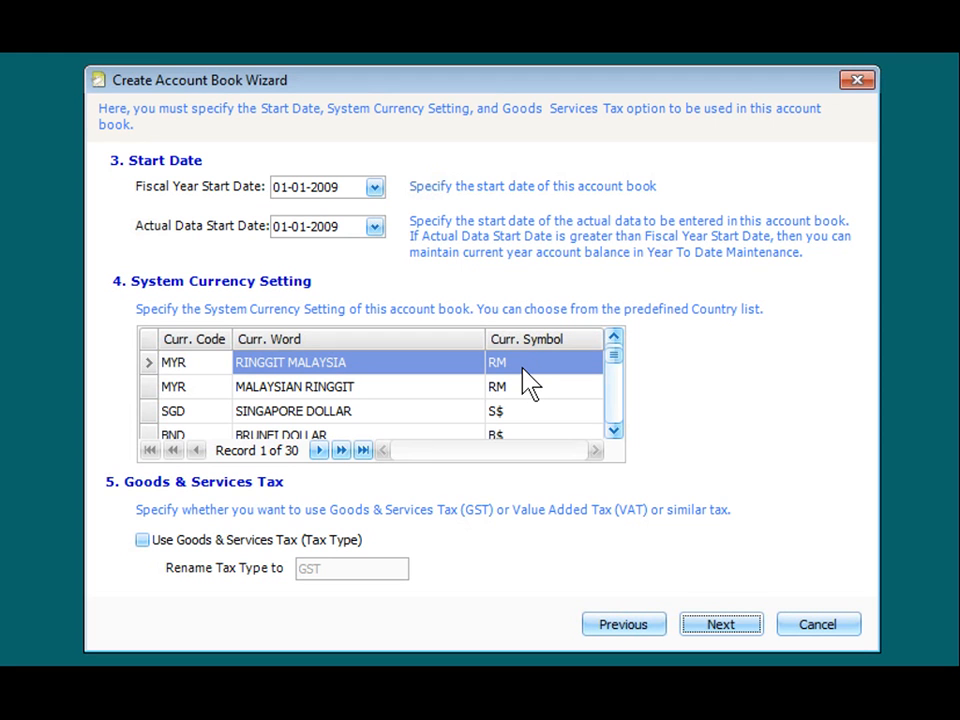
mouse_move(332, 540)
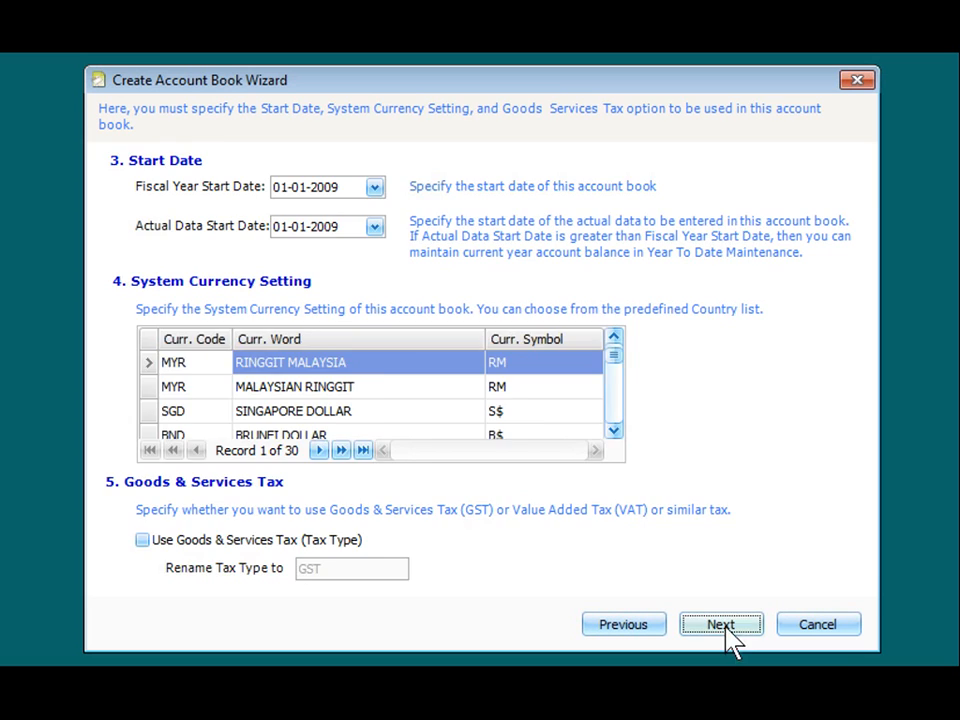
- Accept 01-01-2009 start dates and MYR currency without GST and continue
click(720, 624)
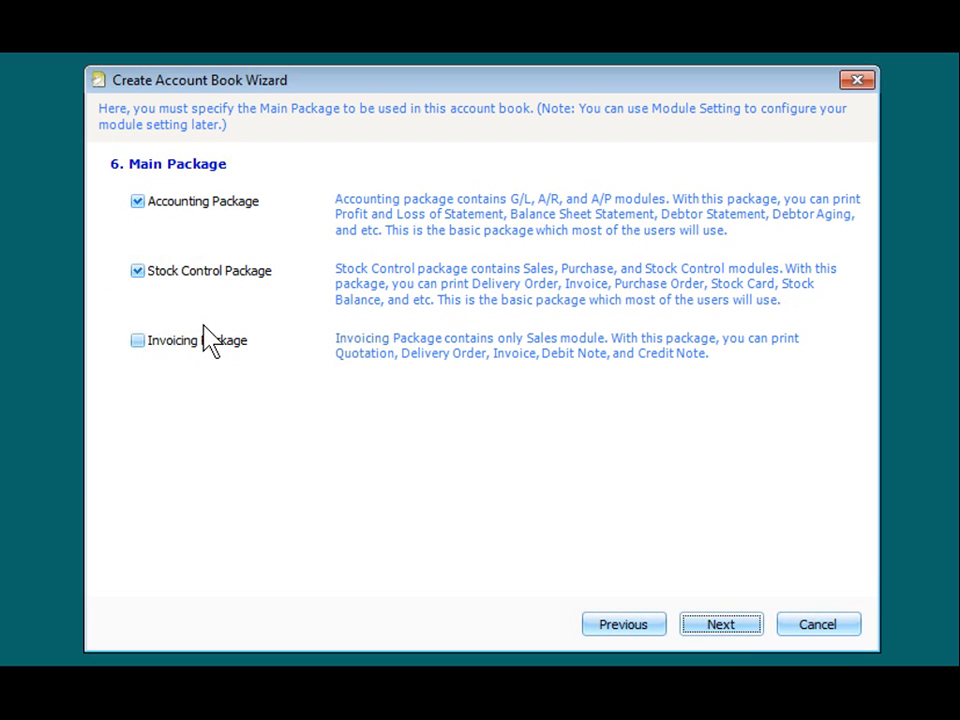
mouse_move(240, 230)
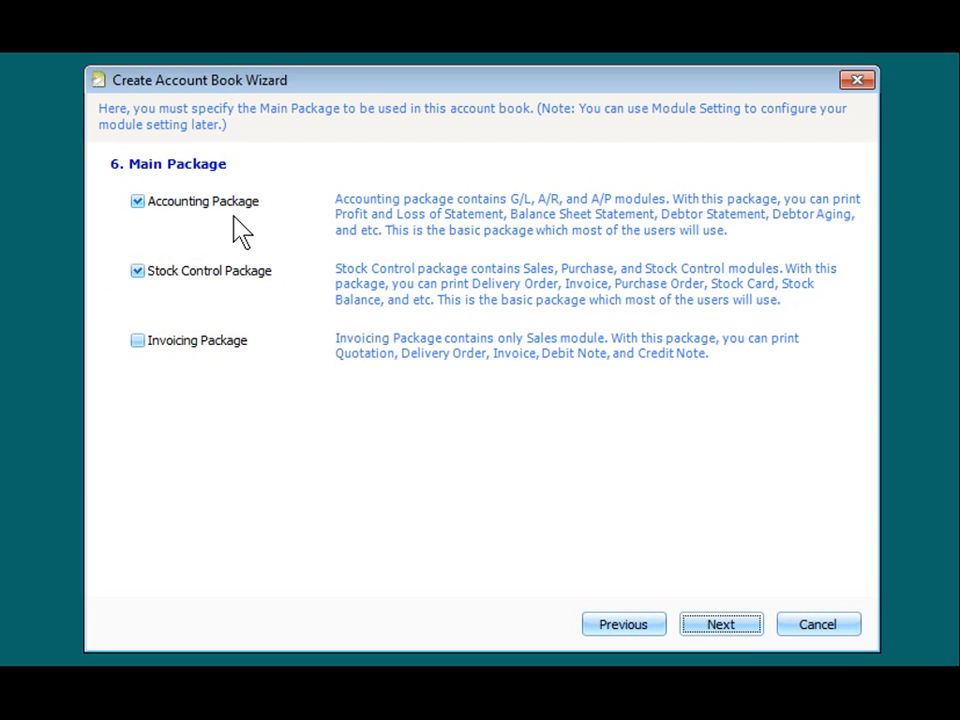
mouse_move(288, 224)
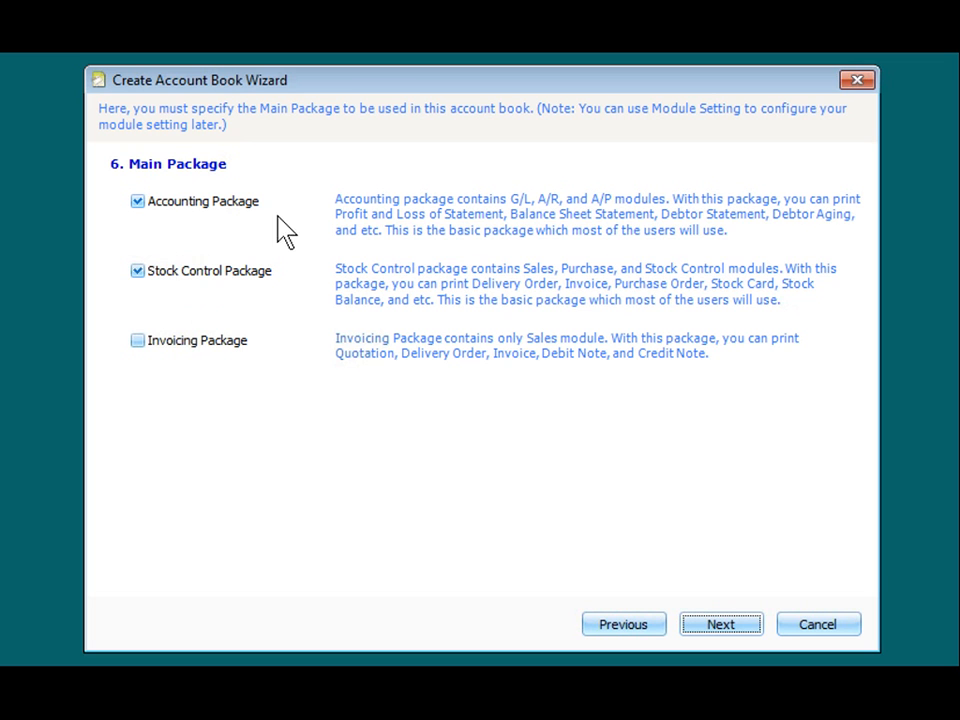
mouse_move(260, 300)
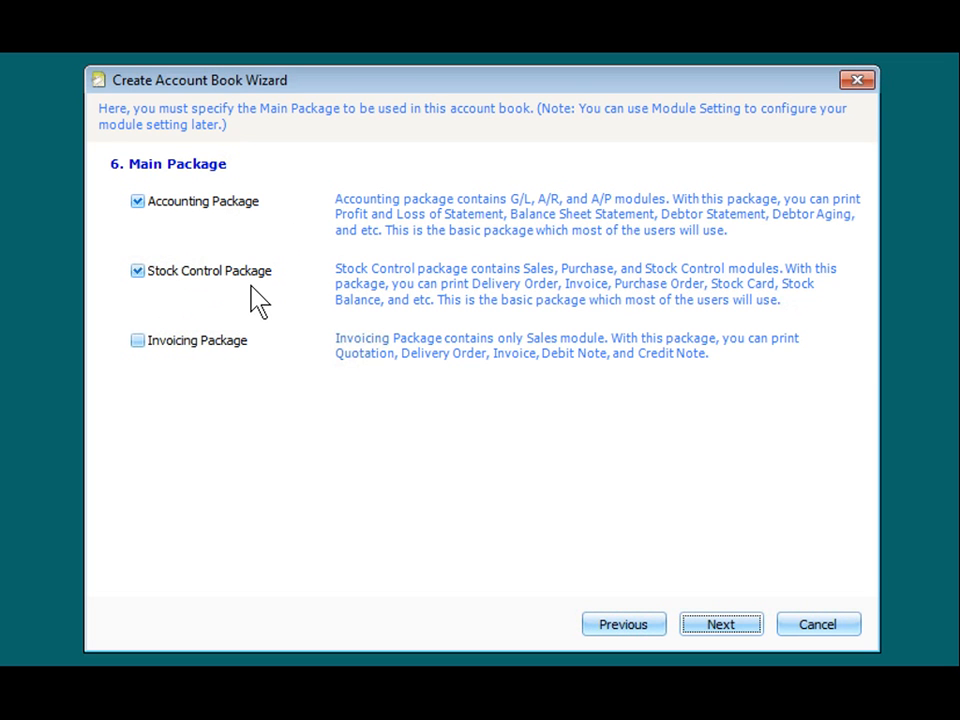
mouse_move(268, 370)
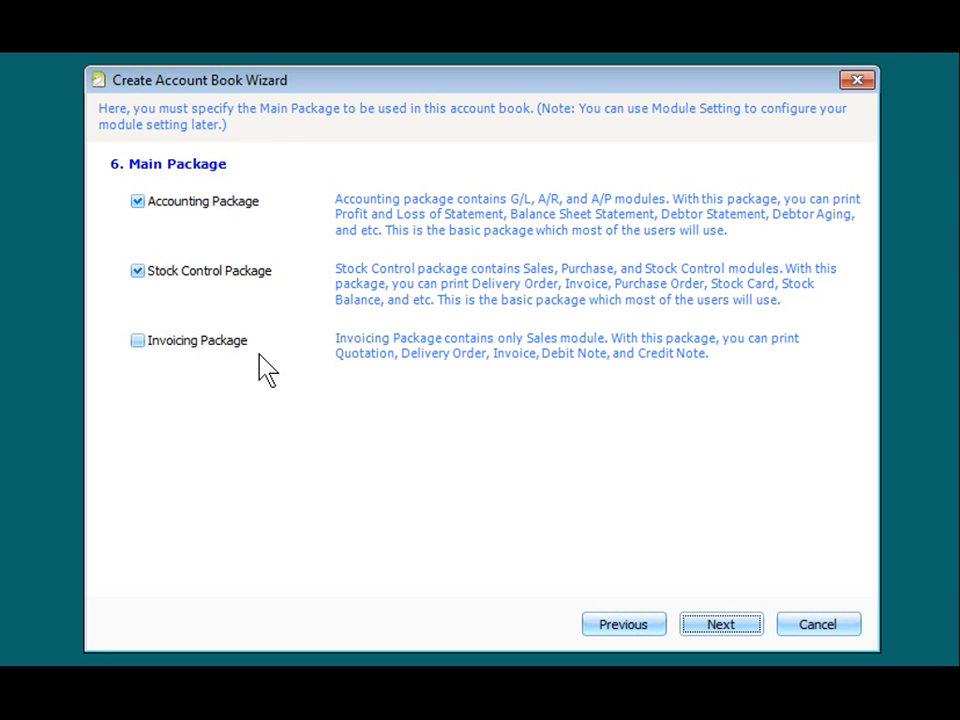
- Keep the Accounting and Stock Control packages, Invoicing off, and continue
click(720, 624)
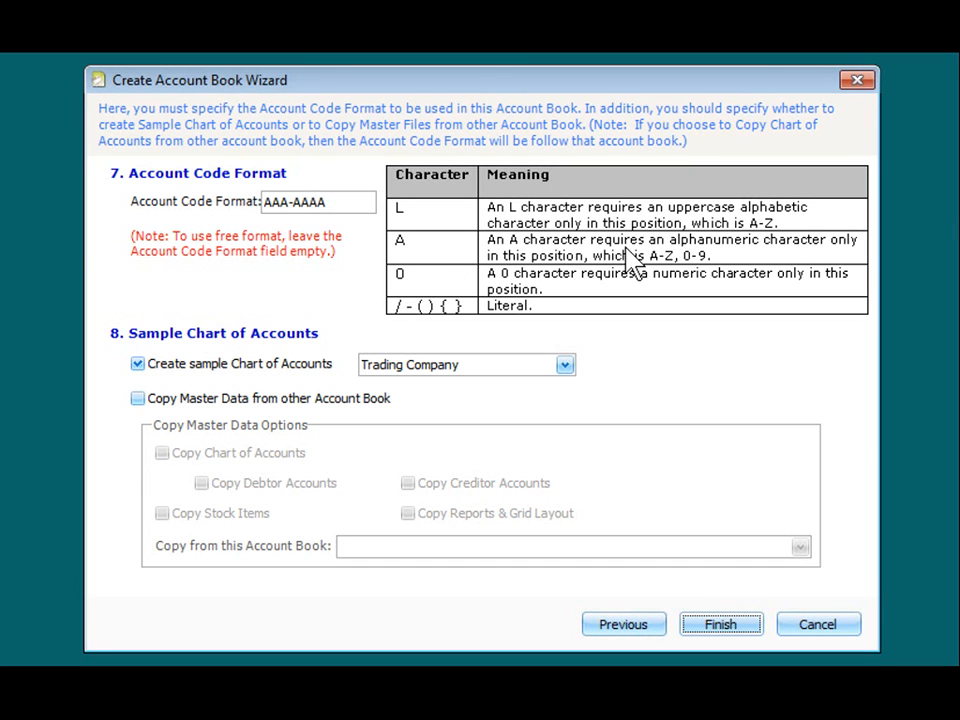
mouse_move(510, 276)
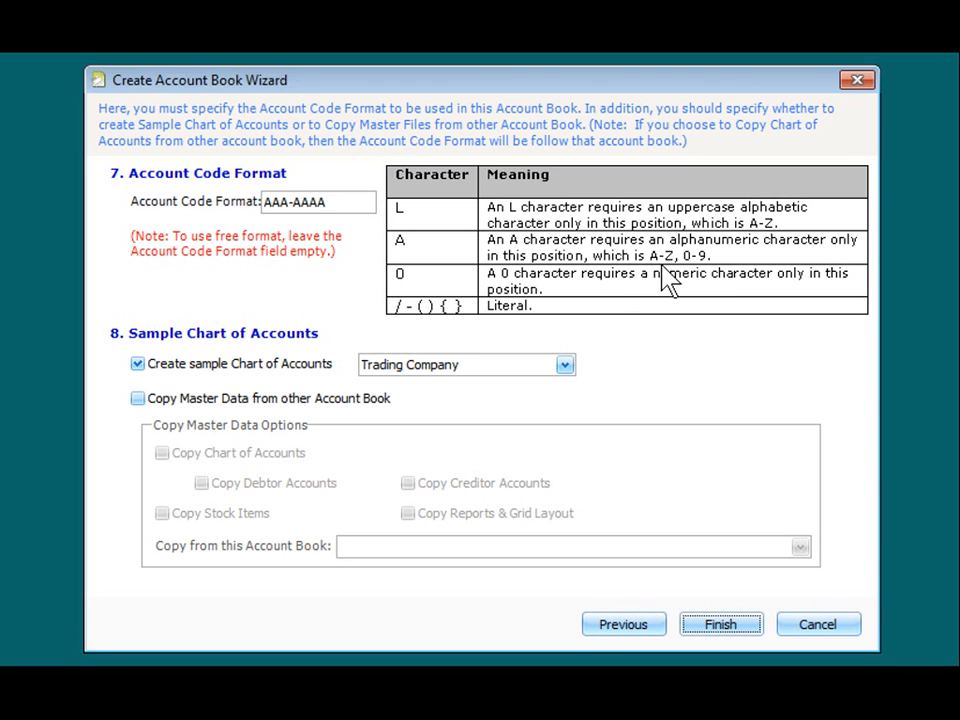
mouse_move(268, 260)
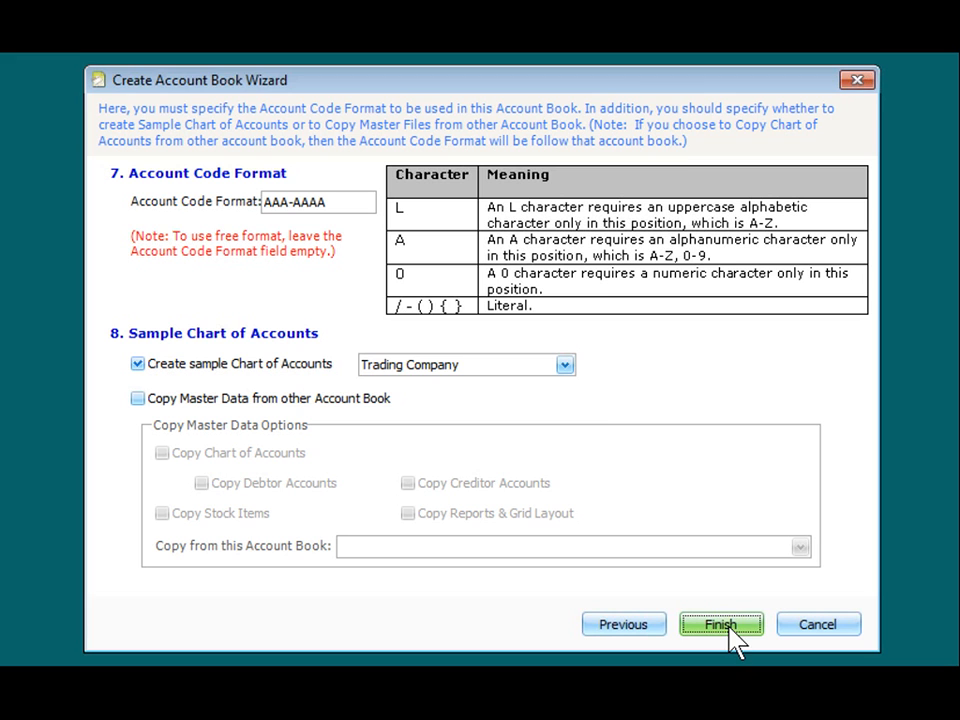
- Finish with code format AAA-AAAA and Trading Company sample chart, dismissing the success message
click(720, 624)
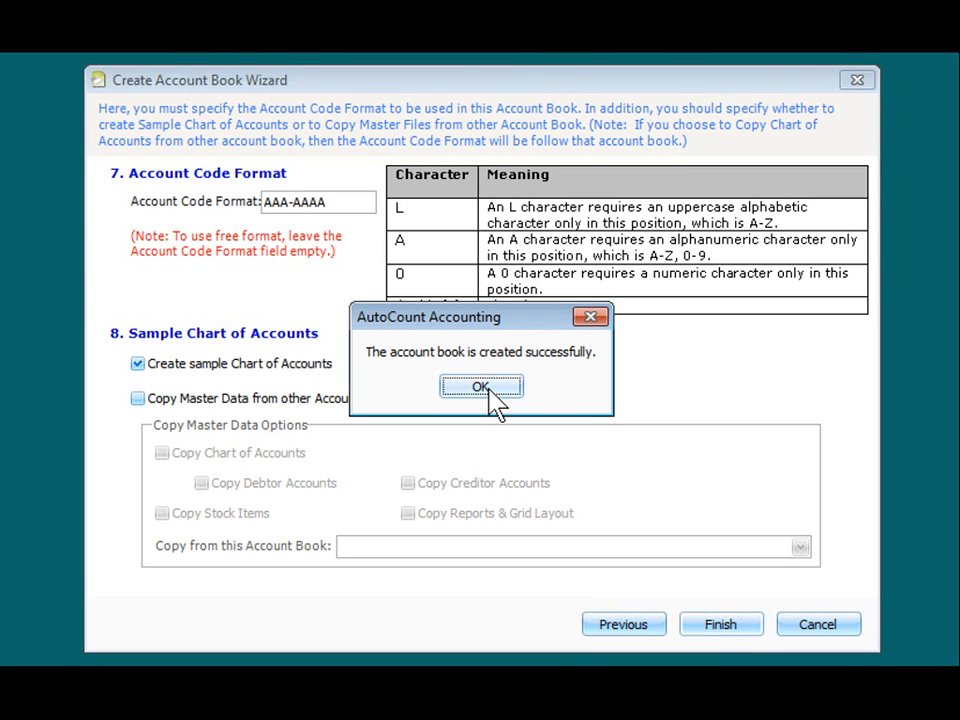
click(482, 388)
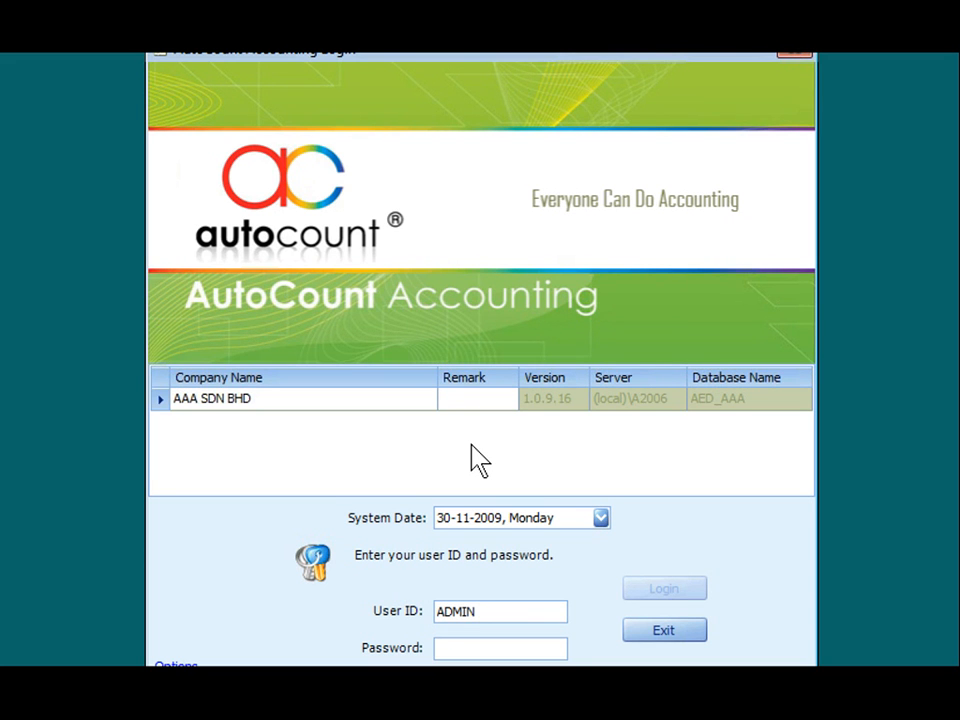
- Log in to the AAA SDN BHD account book with the ADMIN password
click(500, 648)
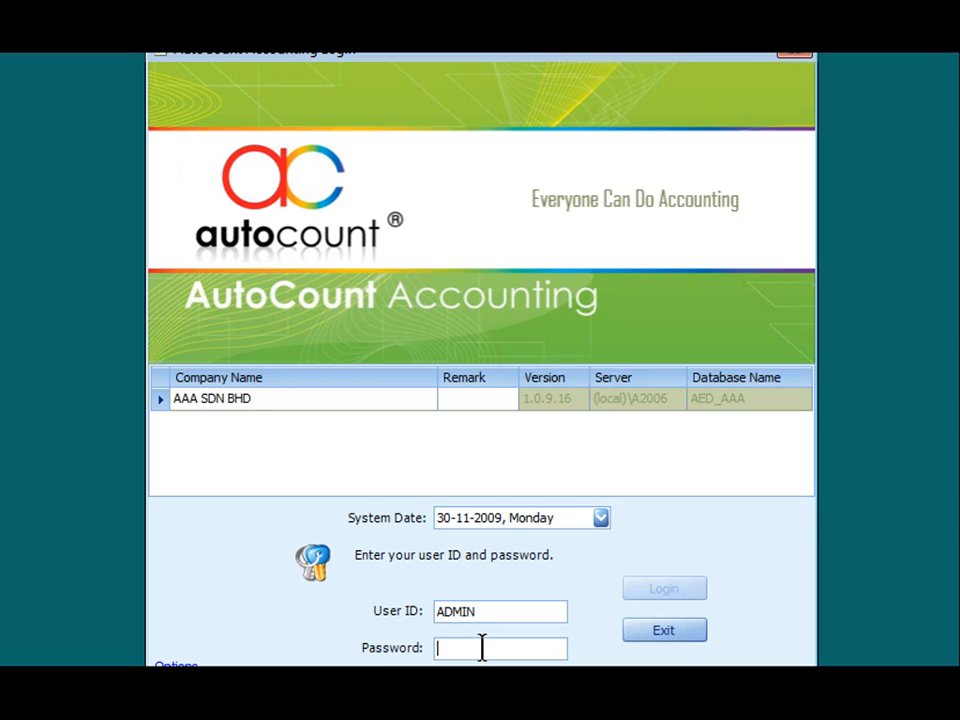
text(*****)
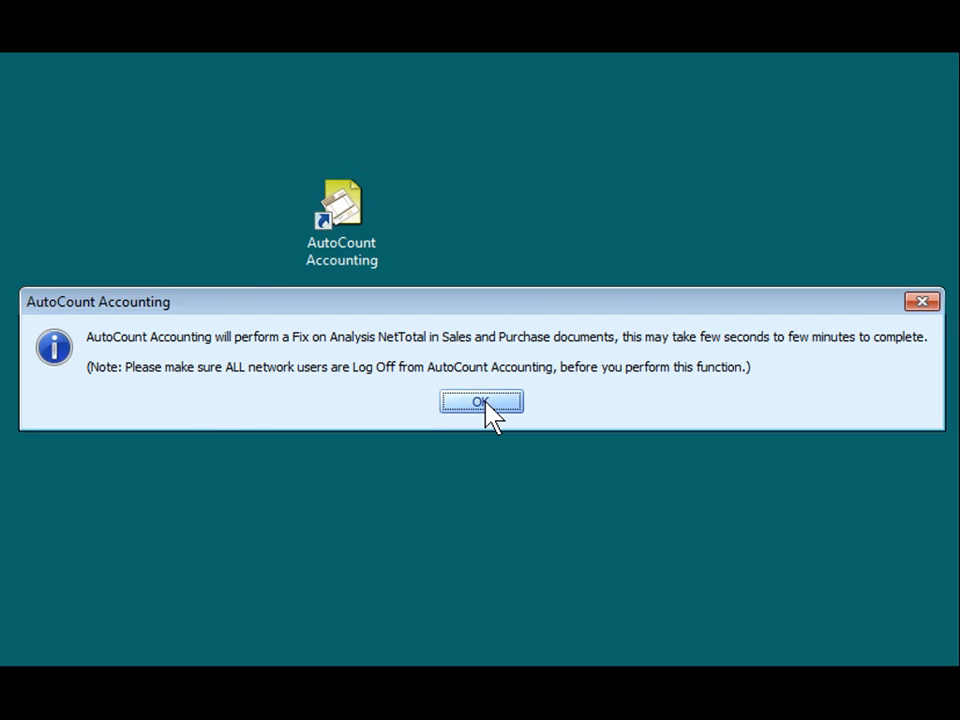
- Accept the NetTotal fix notice and System Option Policy to reach the Customer screen
click(482, 400)
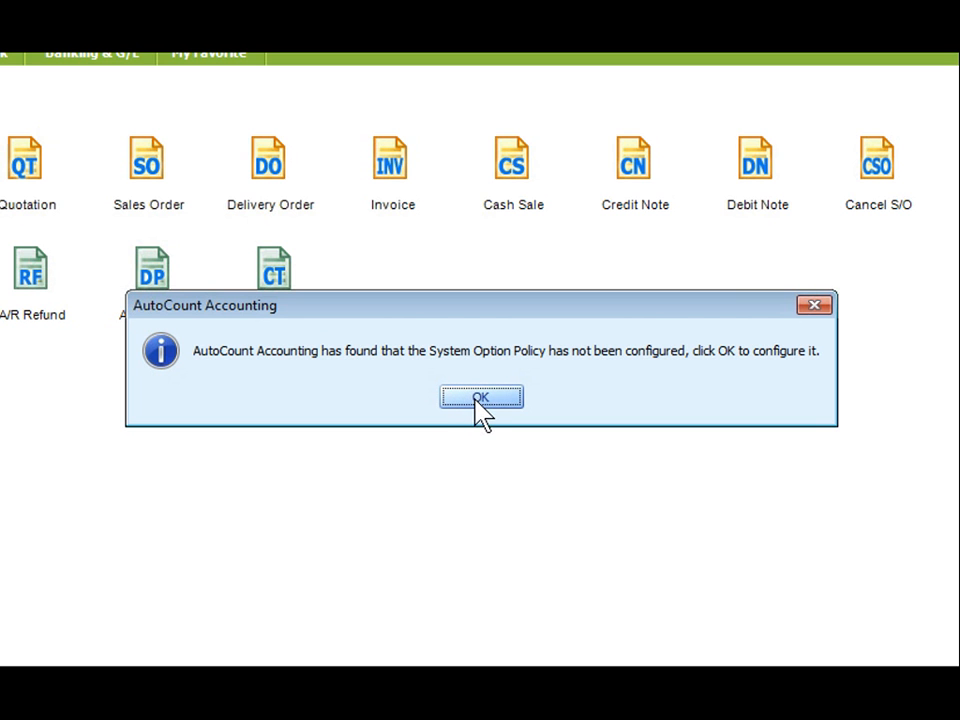
click(482, 396)
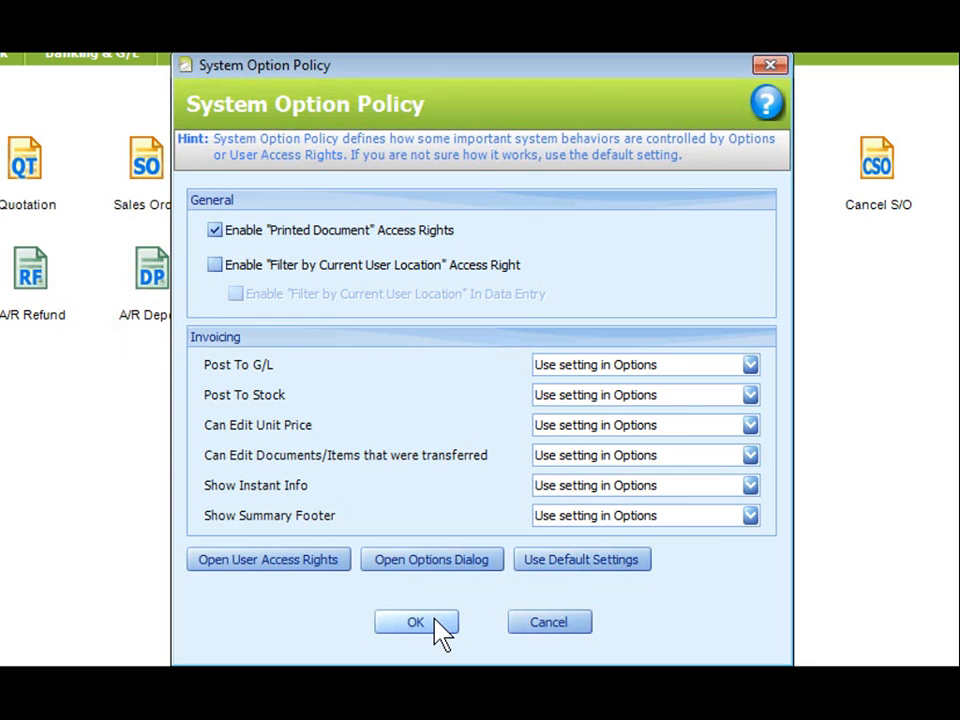
click(416, 620)
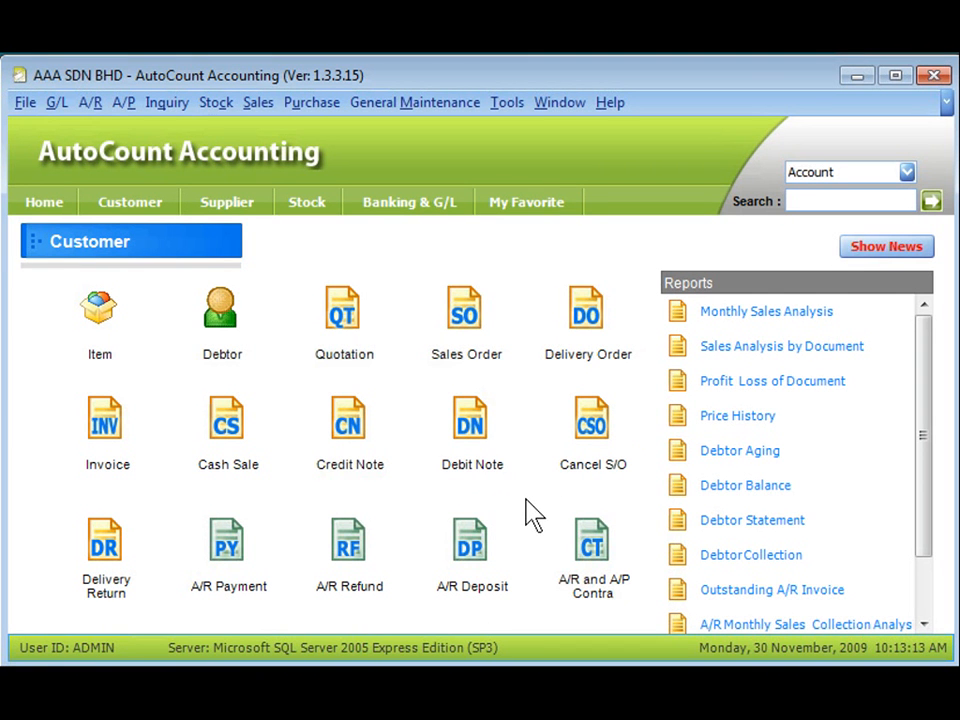